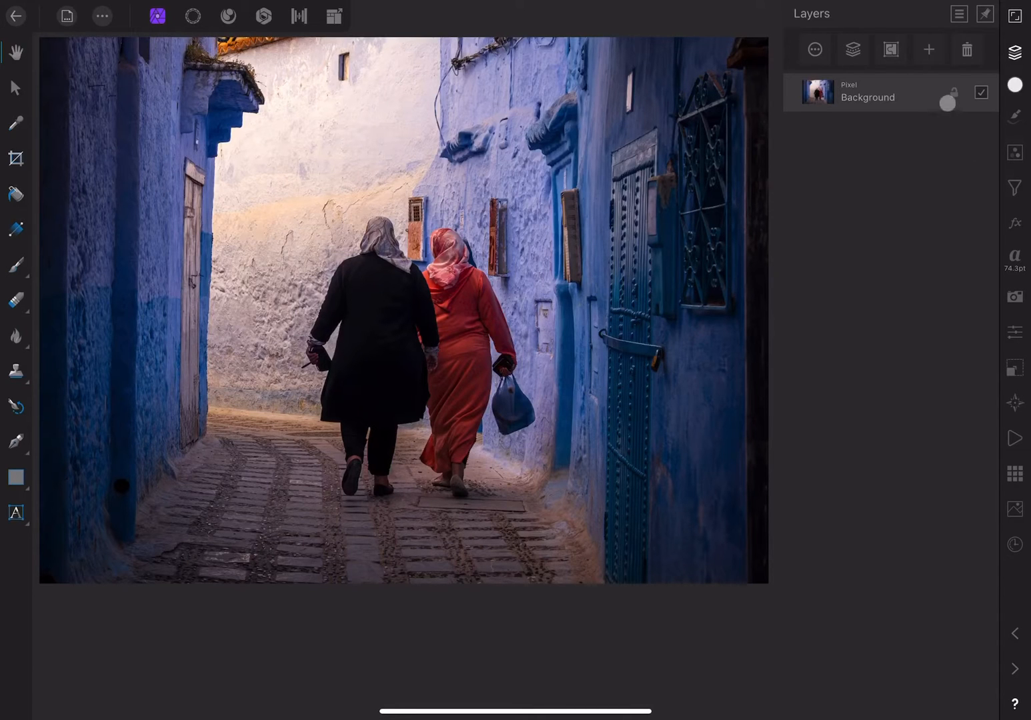
Add the word Morocco as artistic text across the middle of the alley photo
{"action": "left_click", "coordinate": [947, 102]}
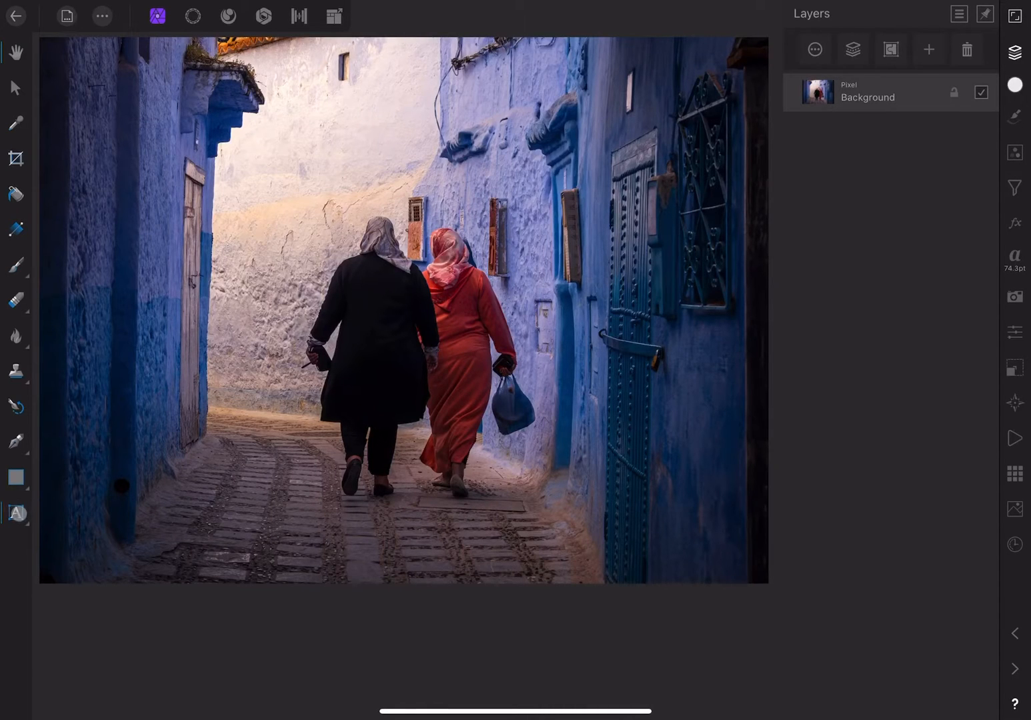
{"action": "left_click", "coordinate": [16, 513]}
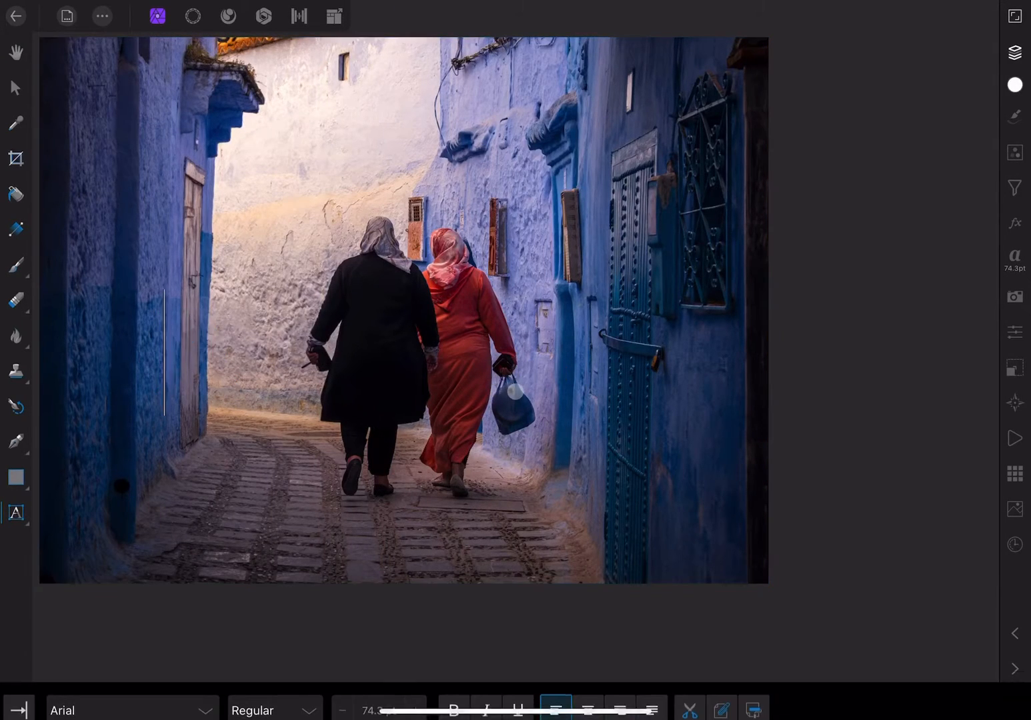
{"action": "type", "text": "Morocco"}
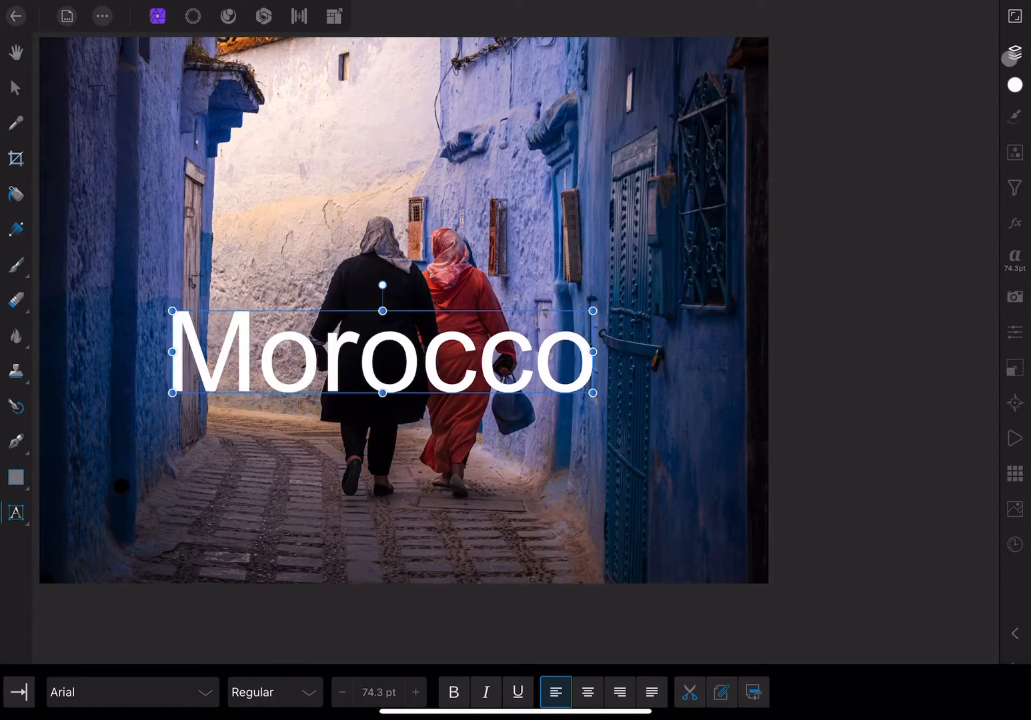
Hide and re-show the Morocco text layer in the Layers panel
{"action": "left_click", "coordinate": [1014, 52]}
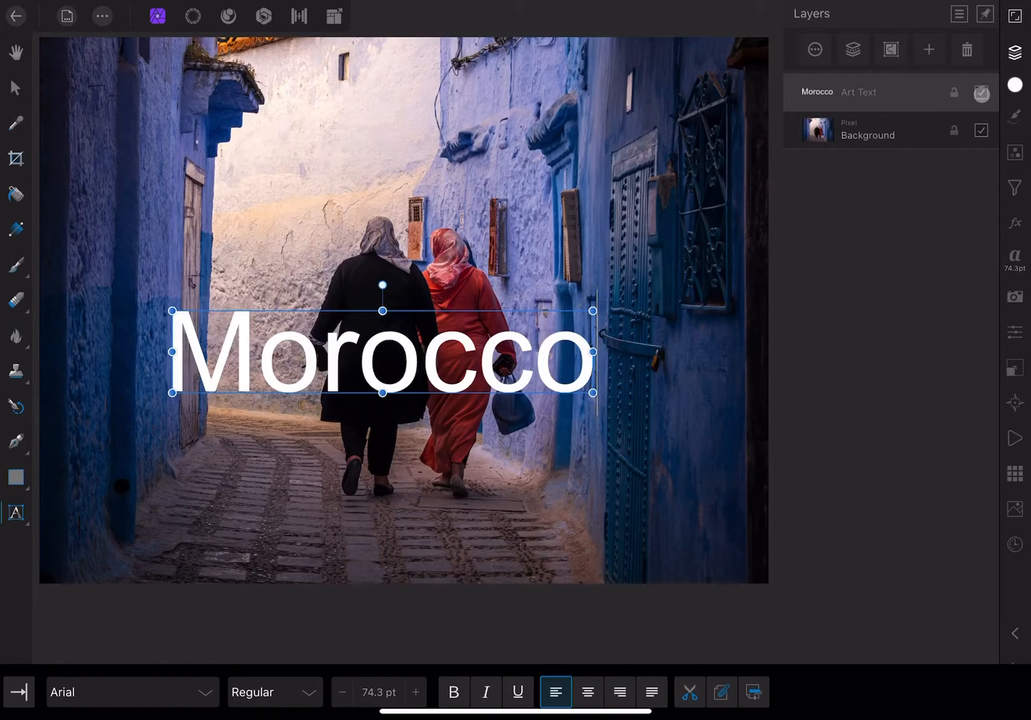
{"action": "left_click", "coordinate": [981, 93]}
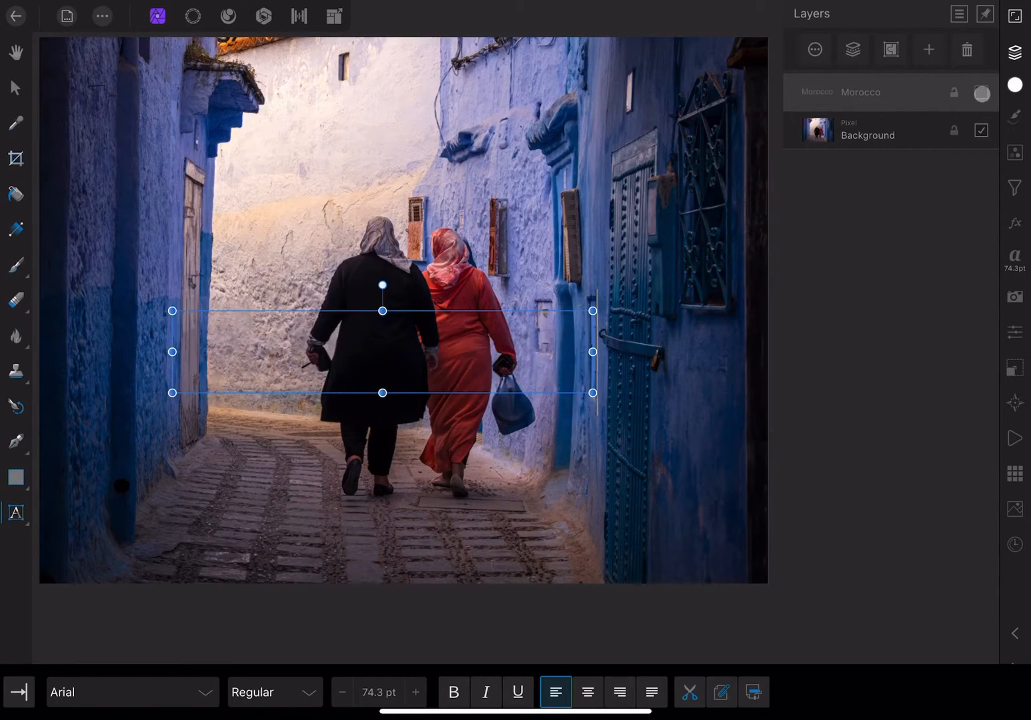
{"action": "left_click", "coordinate": [981, 93]}
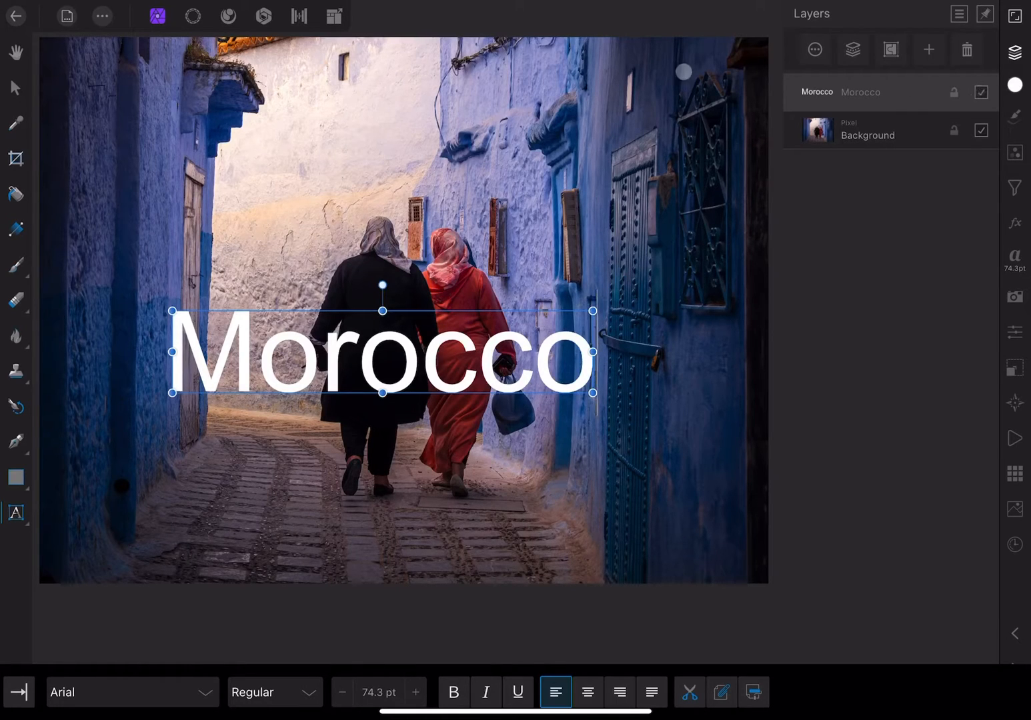
{"action": "left_click", "coordinate": [102, 15]}
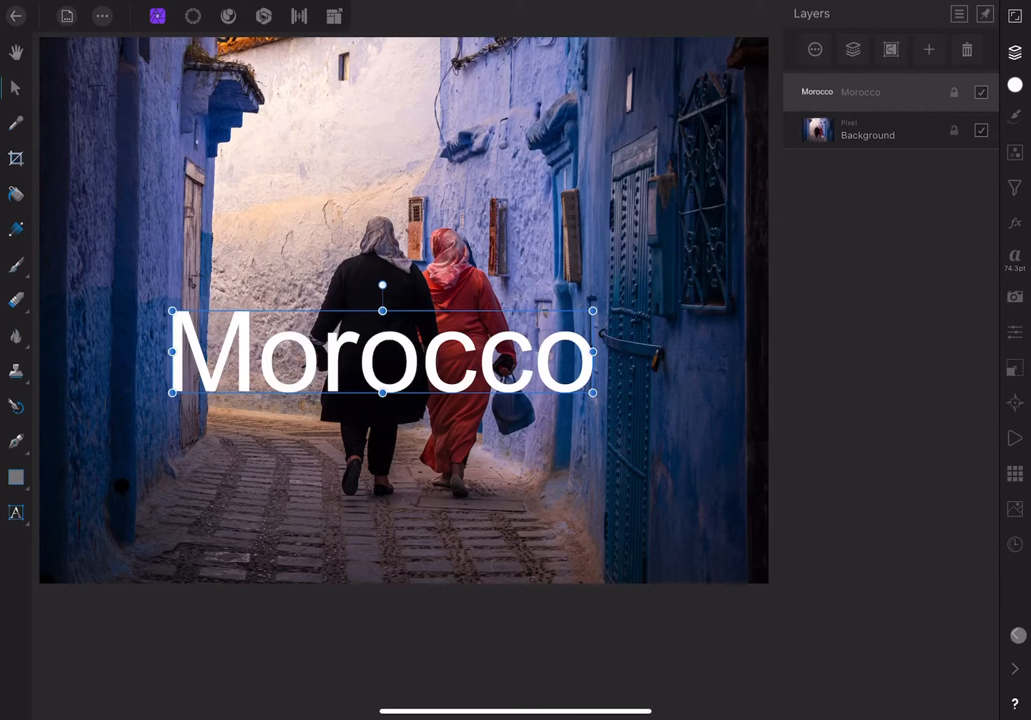
Toggle the Morocco layer's visibility before switching to the portrait document
{"action": "left_click", "coordinate": [981, 92]}
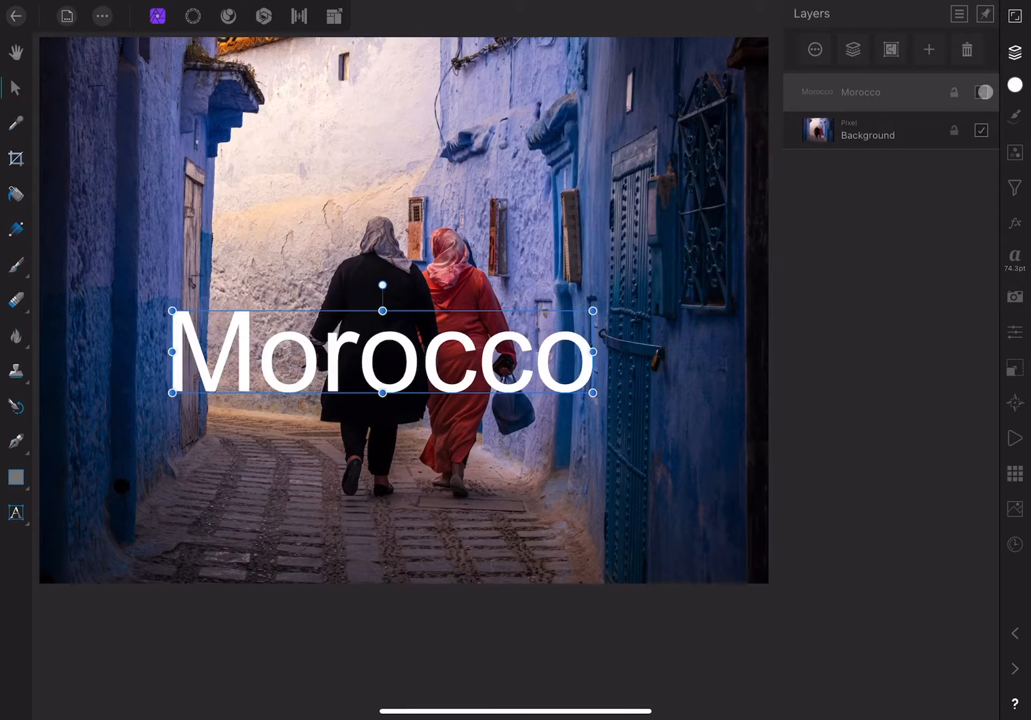
{"action": "left_click", "coordinate": [982, 92]}
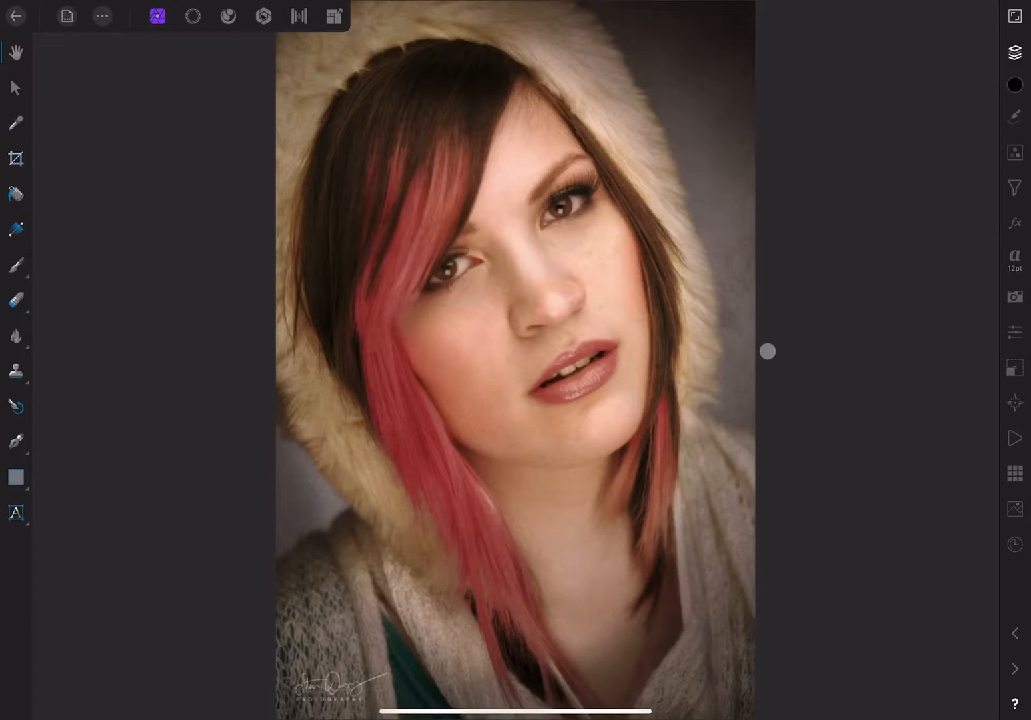
Rename the portrait's green-textured Background layer to Texture Overlay
{"action": "left_click", "coordinate": [1014, 52]}
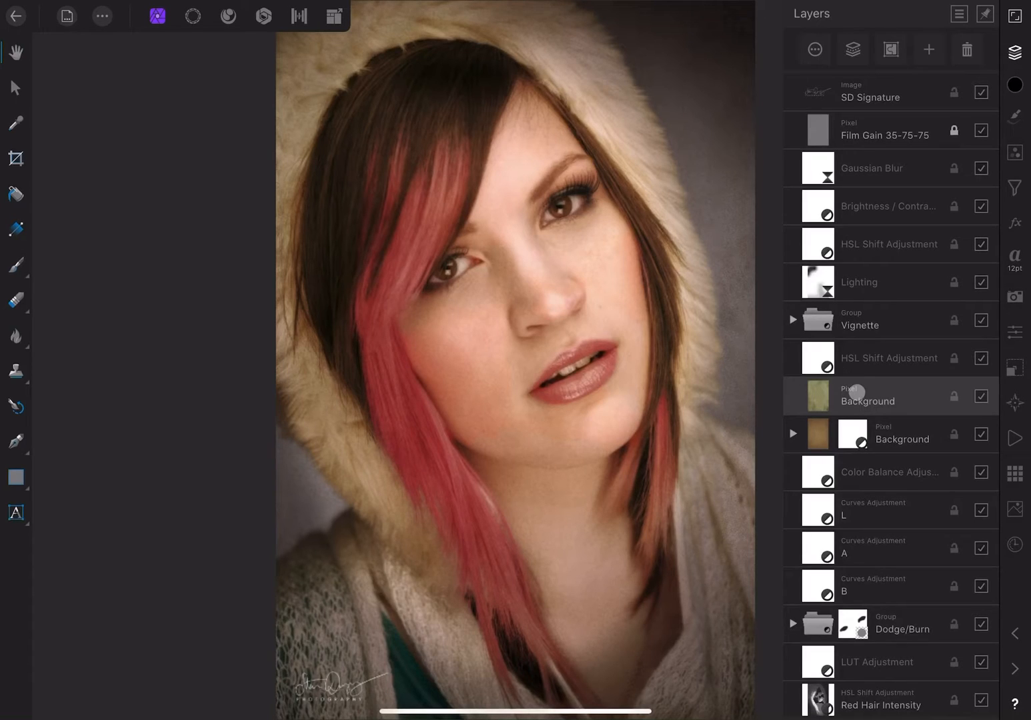
{"action": "left_click", "coordinate": [814, 50]}
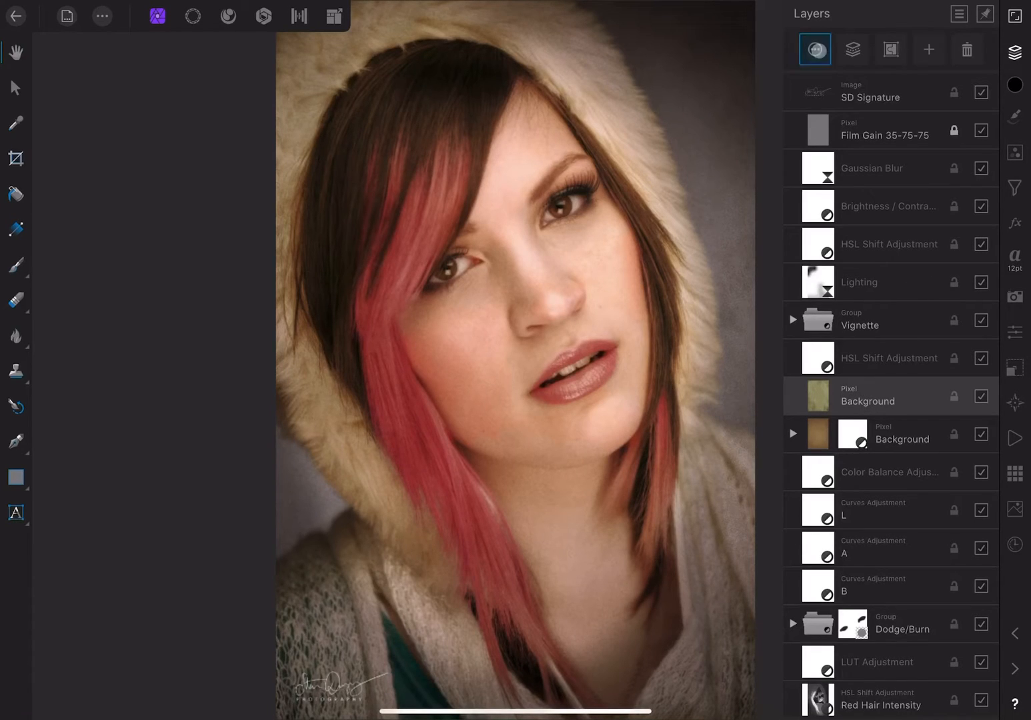
{"action": "double_click", "coordinate": [867, 401]}
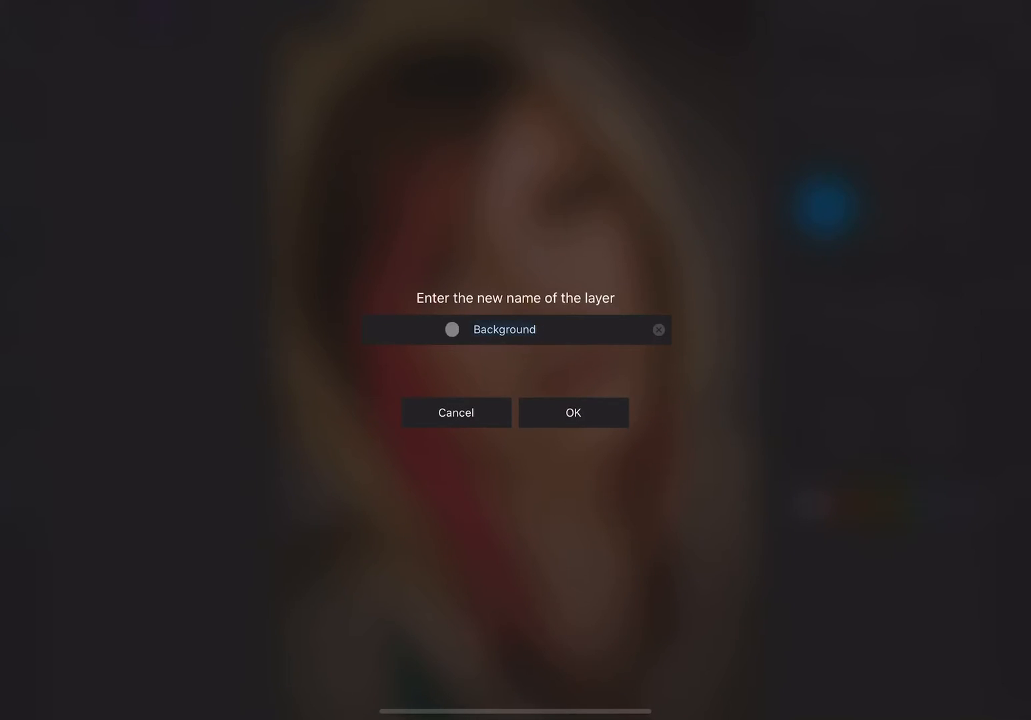
{"action": "type", "text": "Texture Ove"}
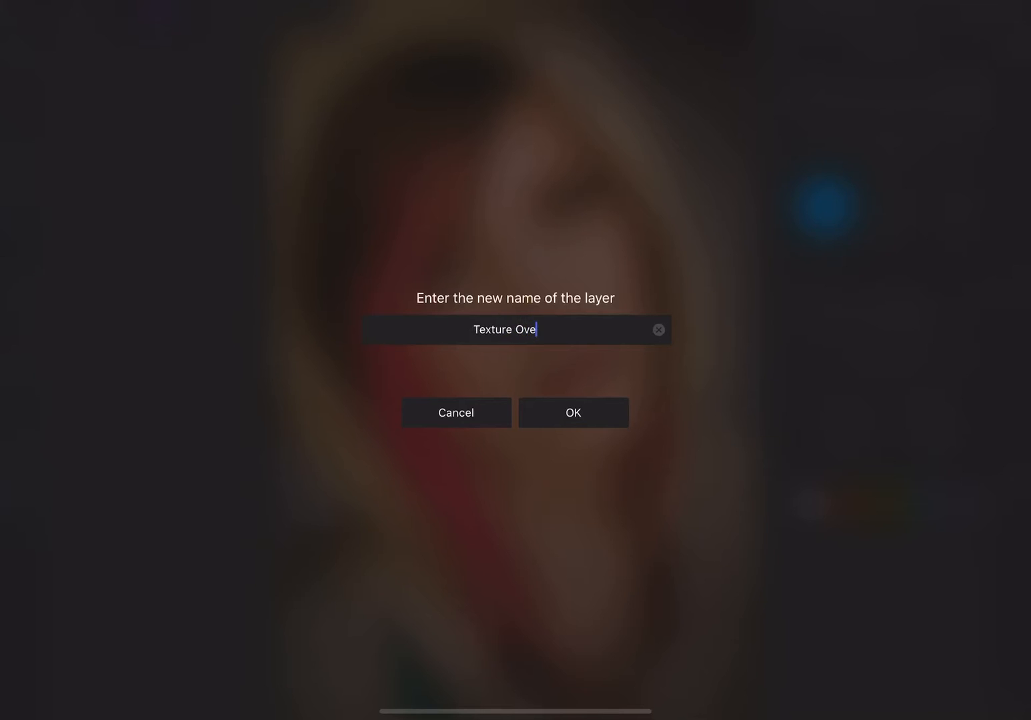
{"action": "type", "text": "rlay"}
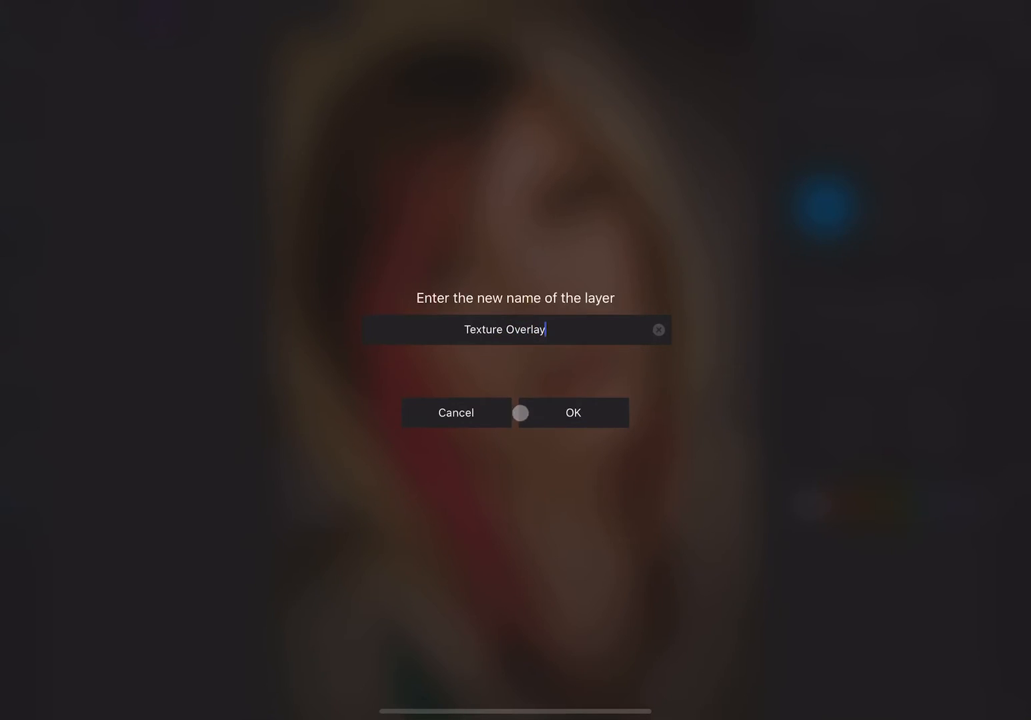
{"action": "left_click", "coordinate": [572, 412]}
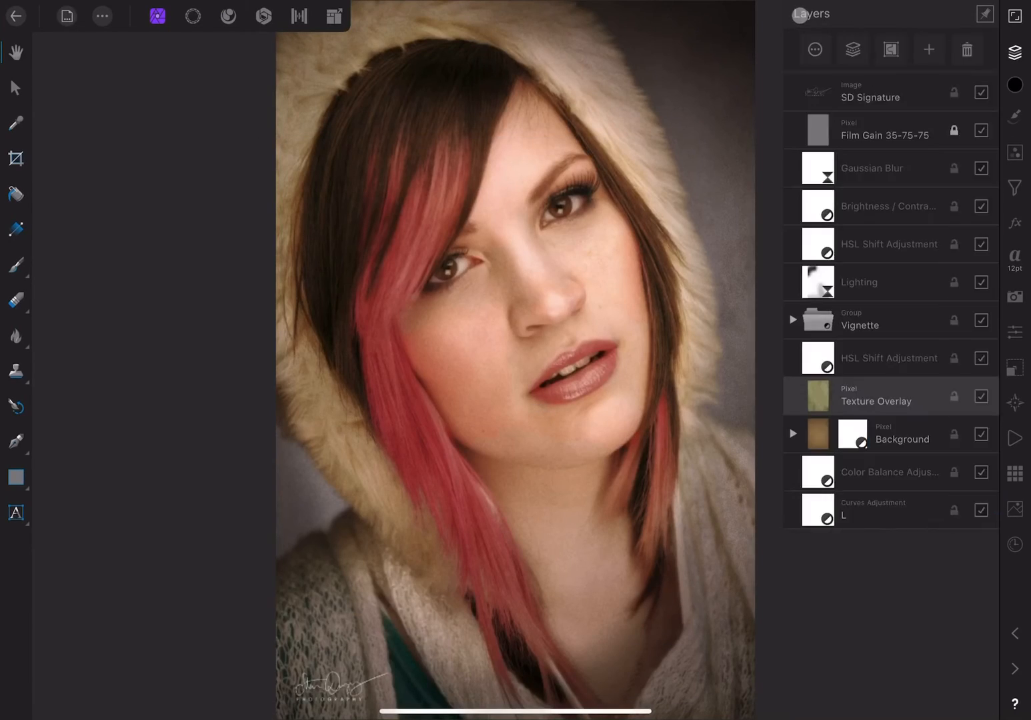
{"action": "scroll", "scroll_direction": "down", "scroll_amount": 3}
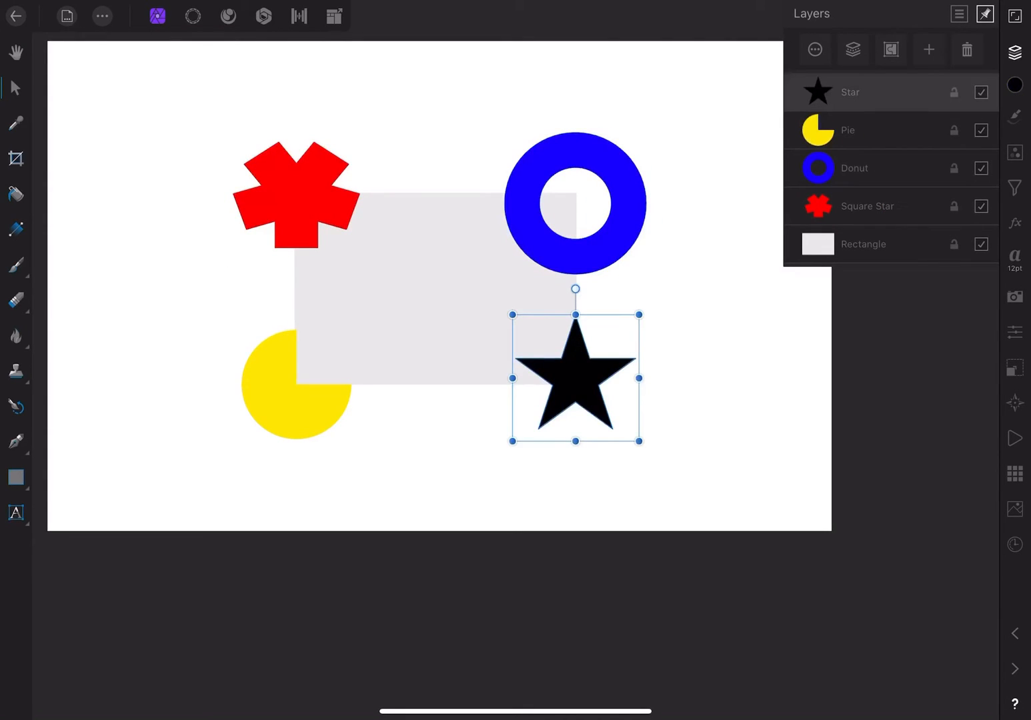
Select Star, then add Pie and Donut so the three shape layers are selected together
{"action": "left_click", "coordinate": [847, 130]}
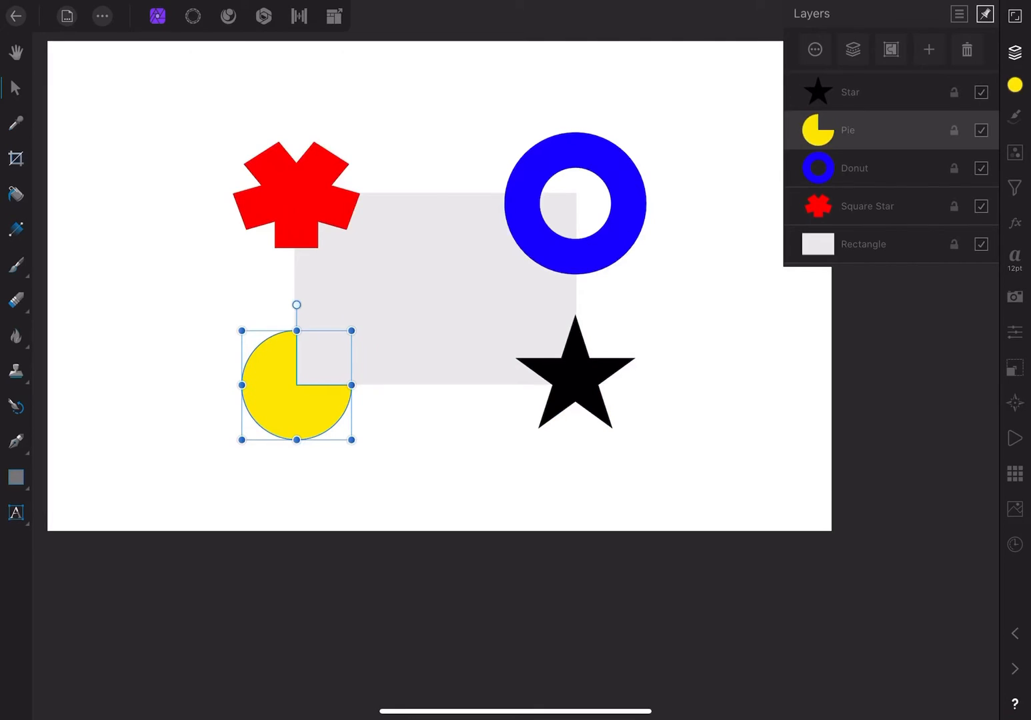
{"action": "left_click", "coordinate": [862, 244]}
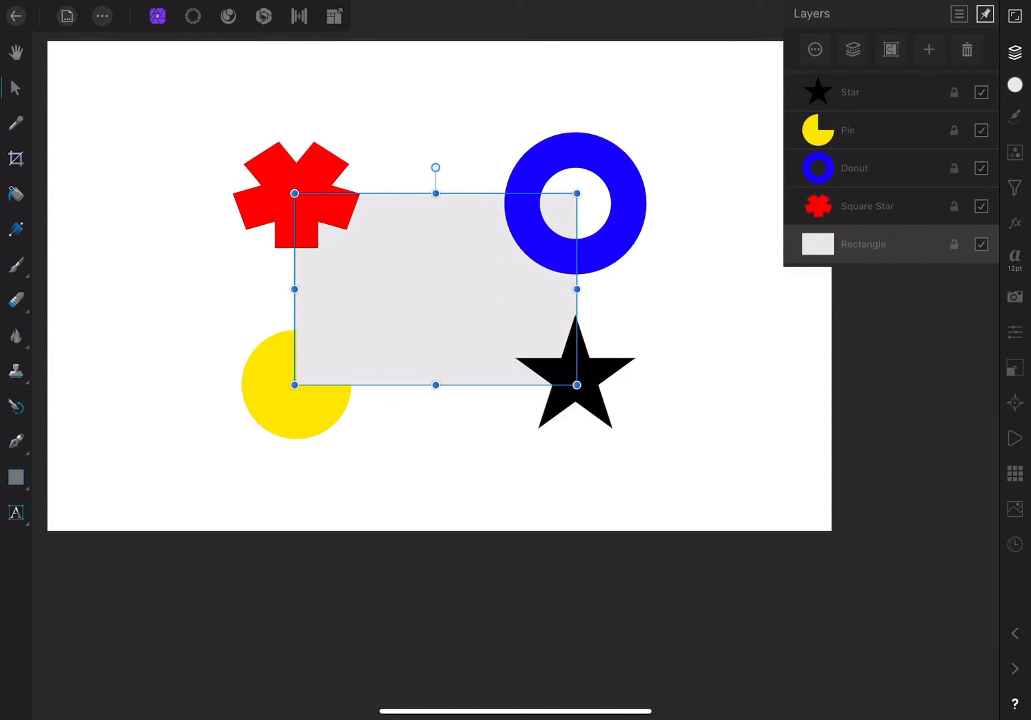
{"action": "left_click", "coordinate": [847, 130]}
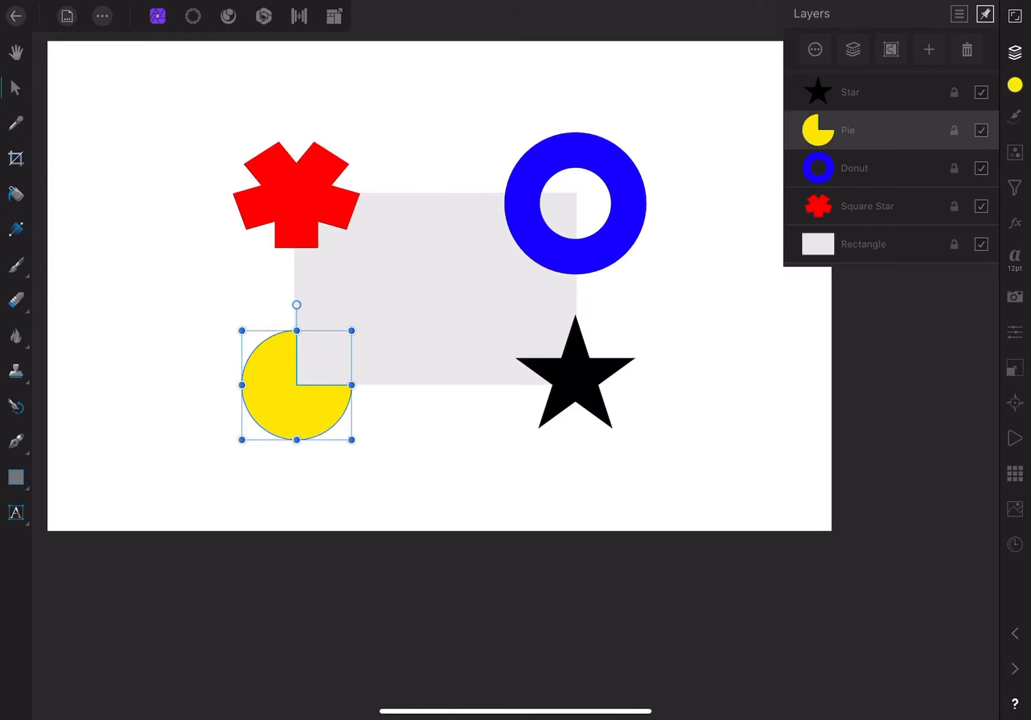
{"action": "left_click", "coordinate": [849, 92]}
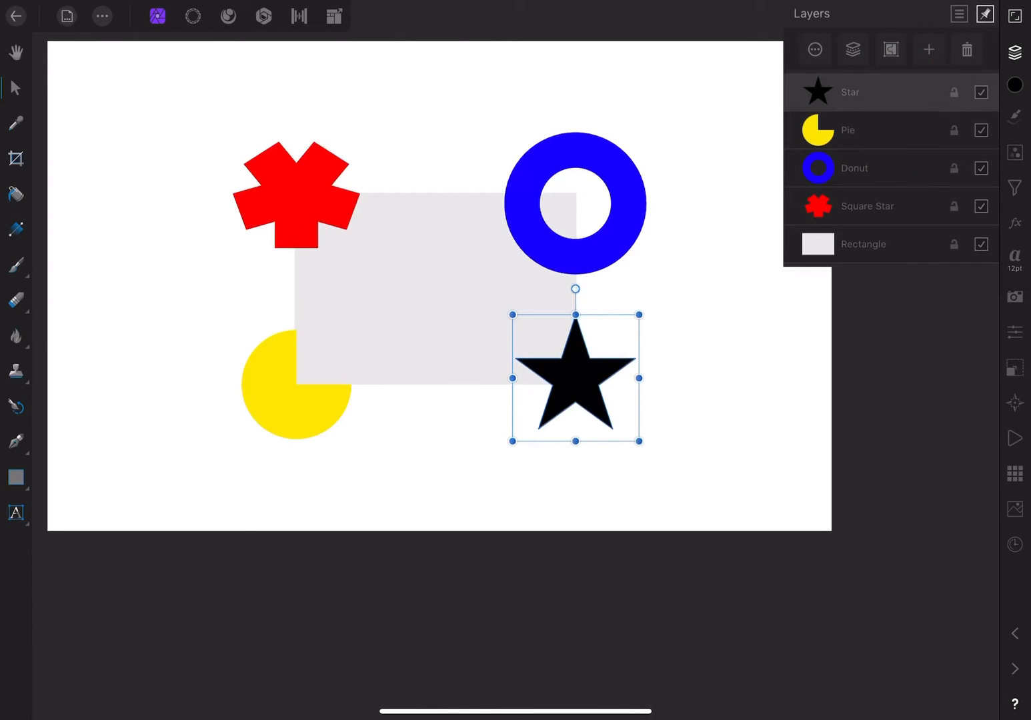
{"action": "left_click", "coordinate": [854, 168]}
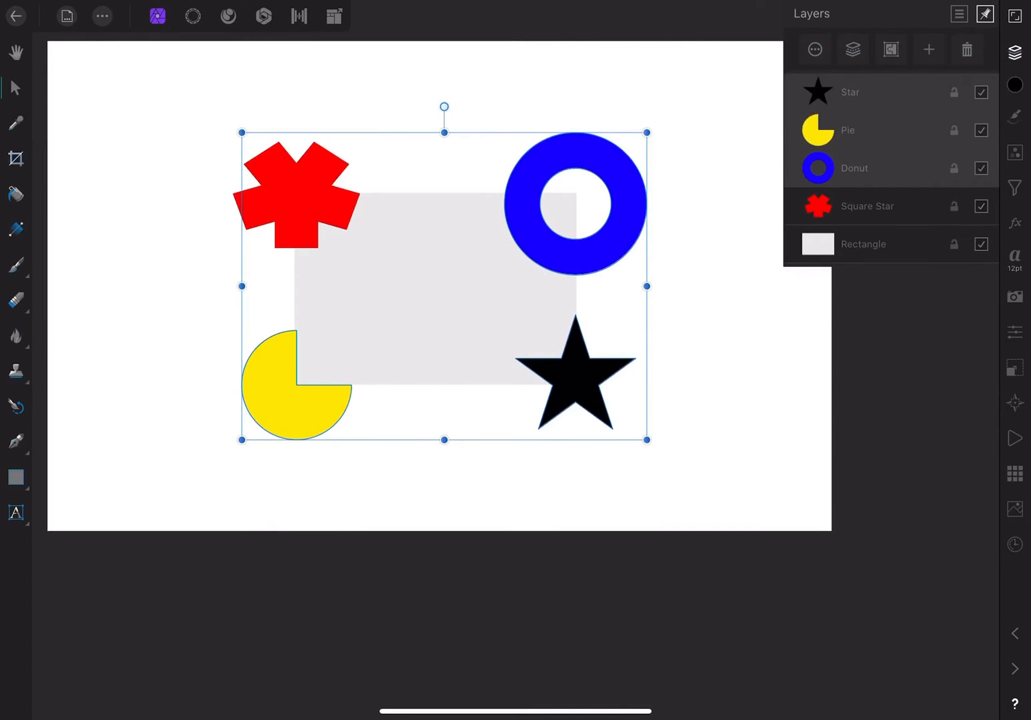
Group the selected Star, Pie and Donut layers into one Group layer
{"action": "left_click", "coordinate": [854, 167]}
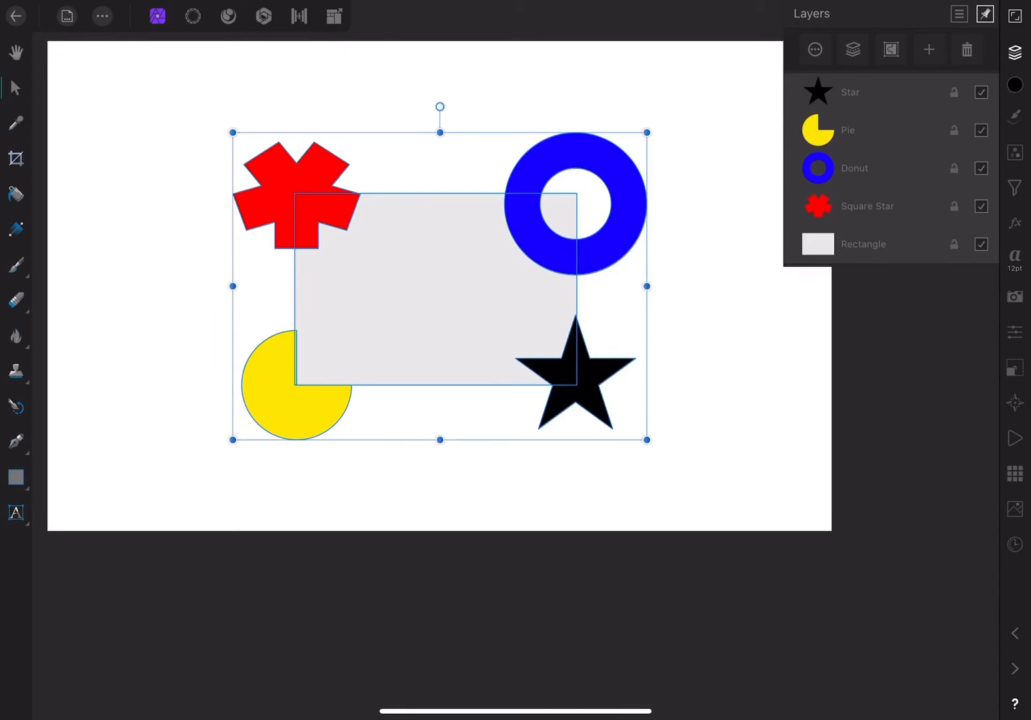
{"action": "left_click", "coordinate": [855, 168]}
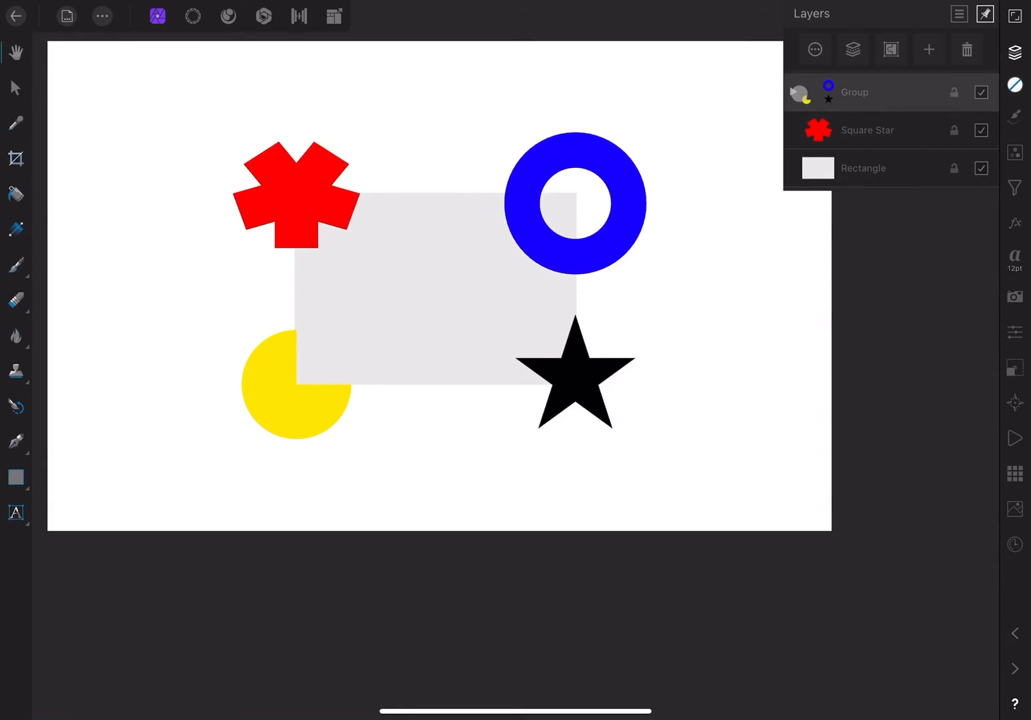
Peek inside the group, then rename it to Shapes
{"action": "left_click", "coordinate": [799, 92]}
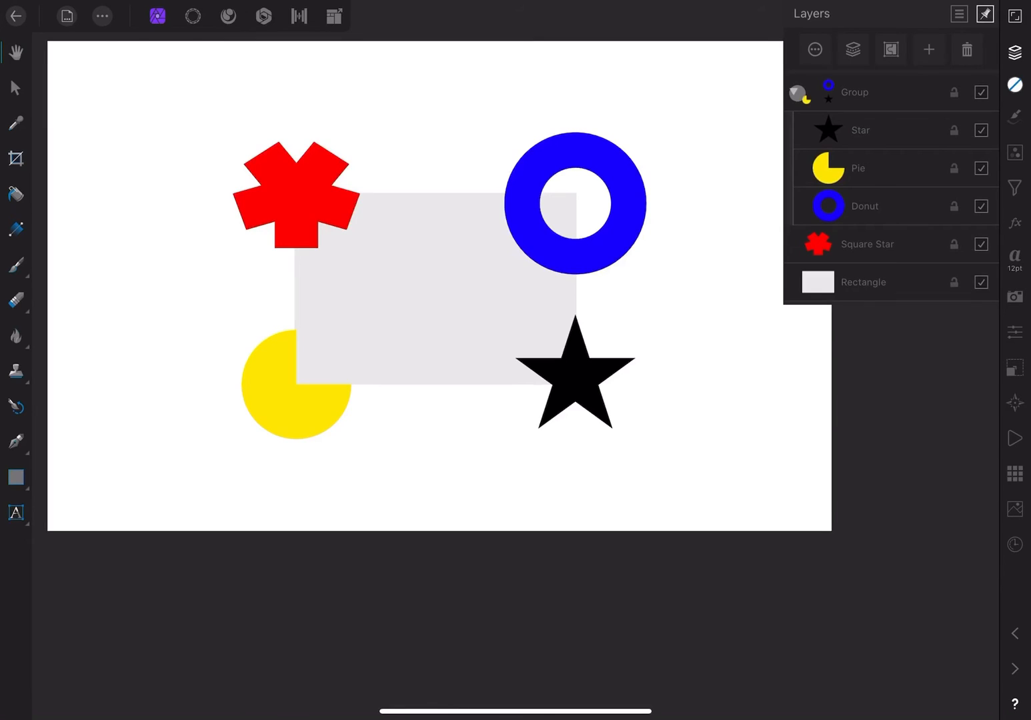
{"action": "left_click", "coordinate": [797, 92]}
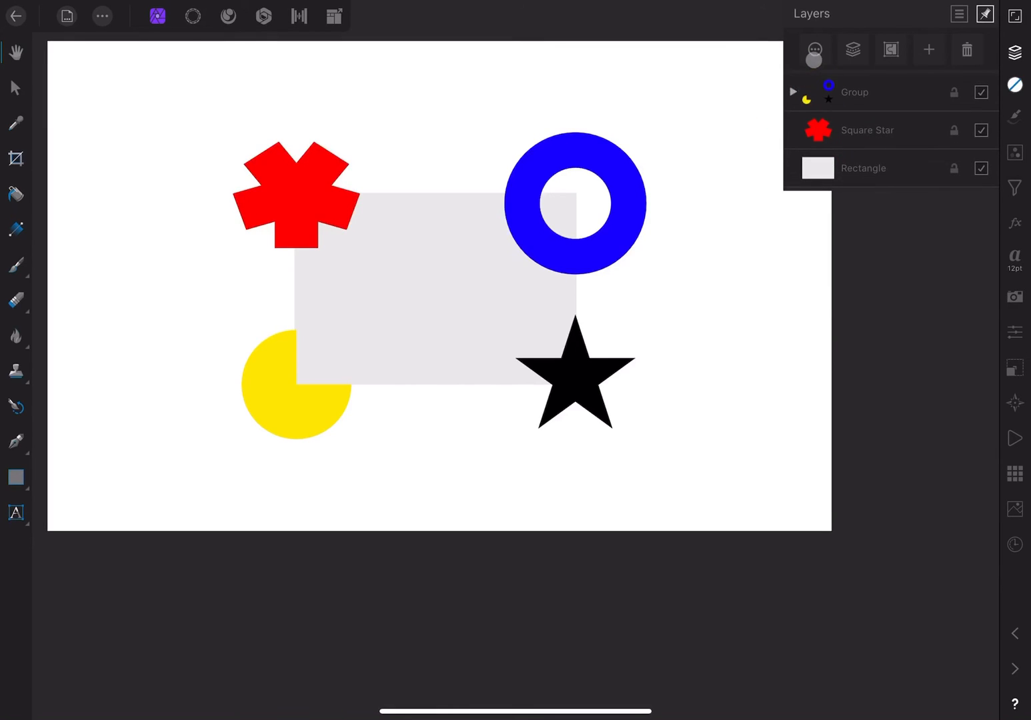
{"action": "left_click", "coordinate": [813, 50]}
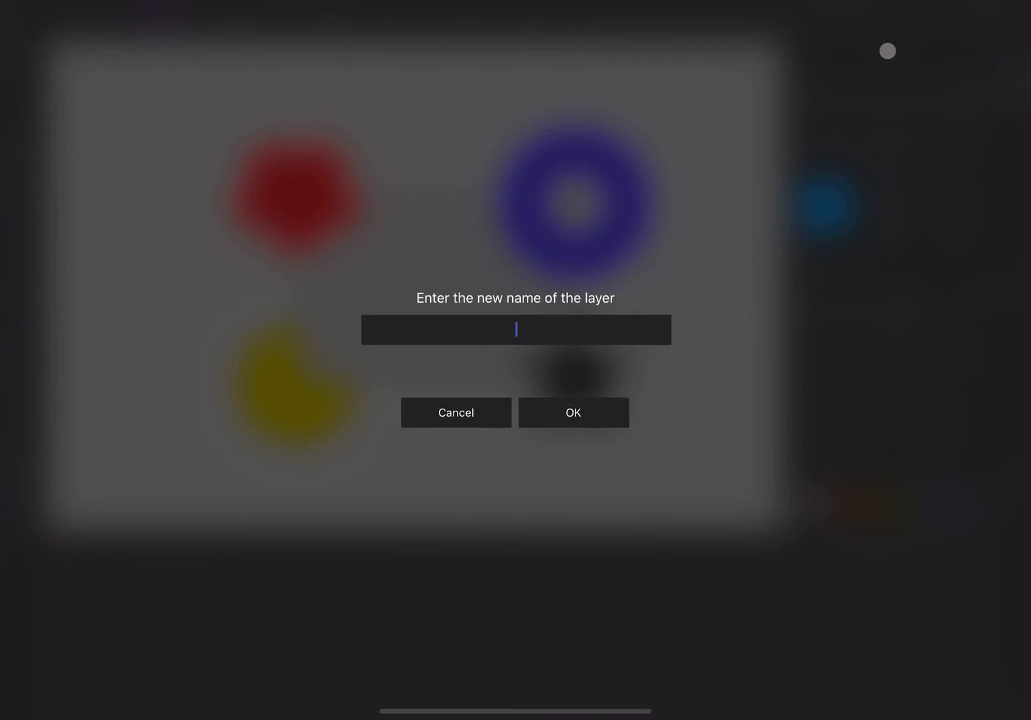
{"action": "type", "text": "Shapes"}
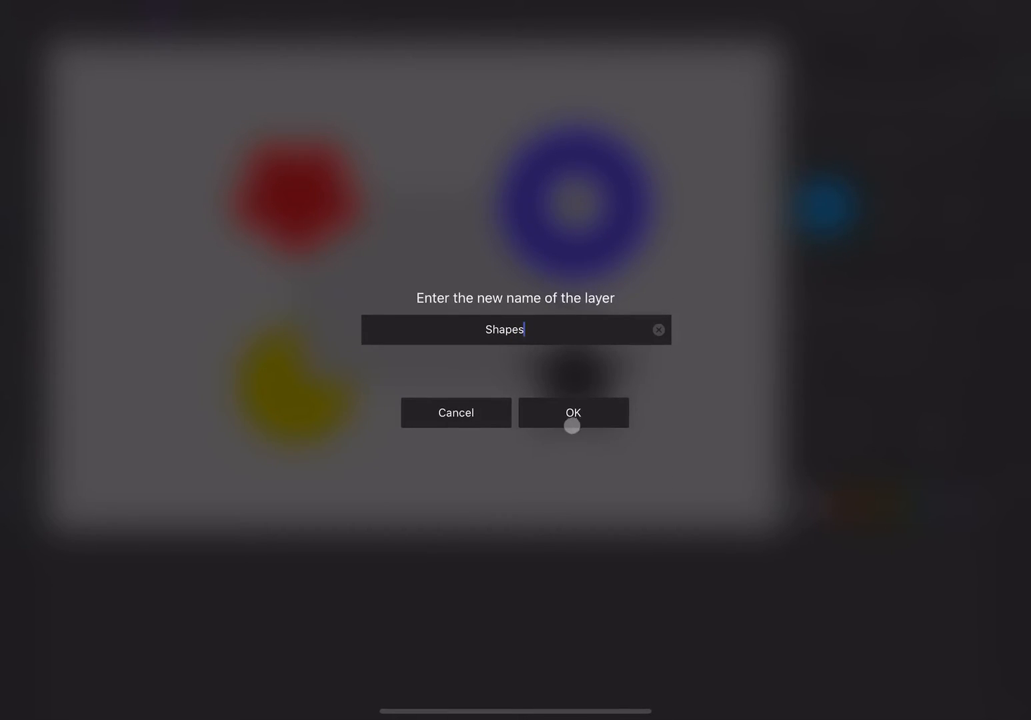
{"action": "left_click", "coordinate": [572, 413]}
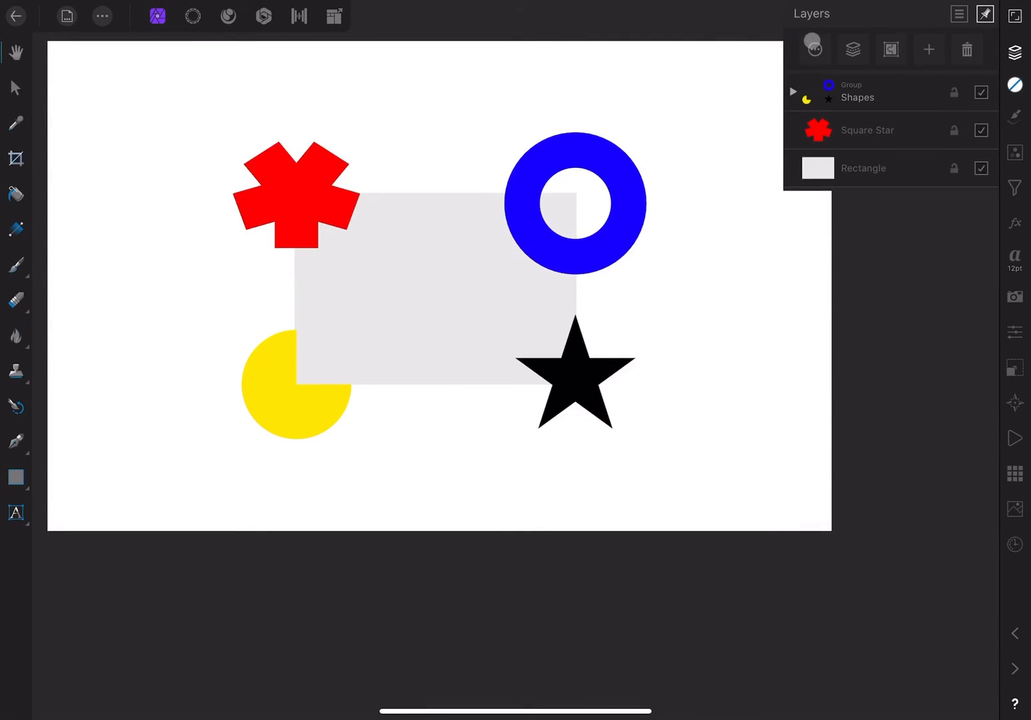
{"action": "left_click", "coordinate": [857, 97]}
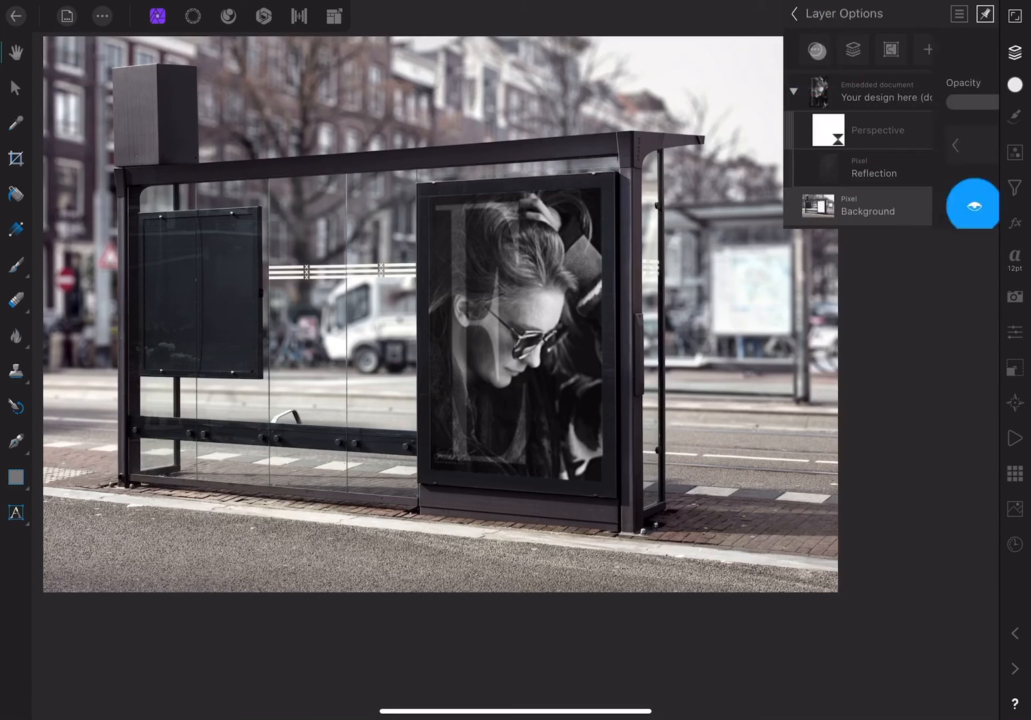
Lock the bus-stop mockup's Background layer and return to the layer list
{"action": "left_click", "coordinate": [867, 211]}
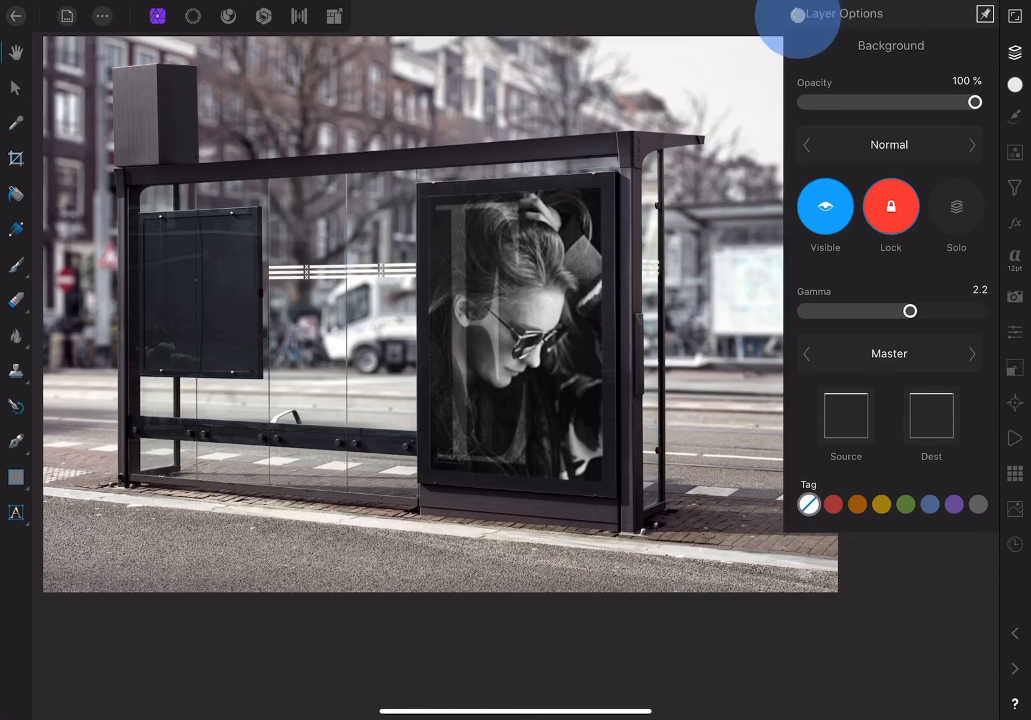
{"action": "left_click", "coordinate": [1015, 52]}
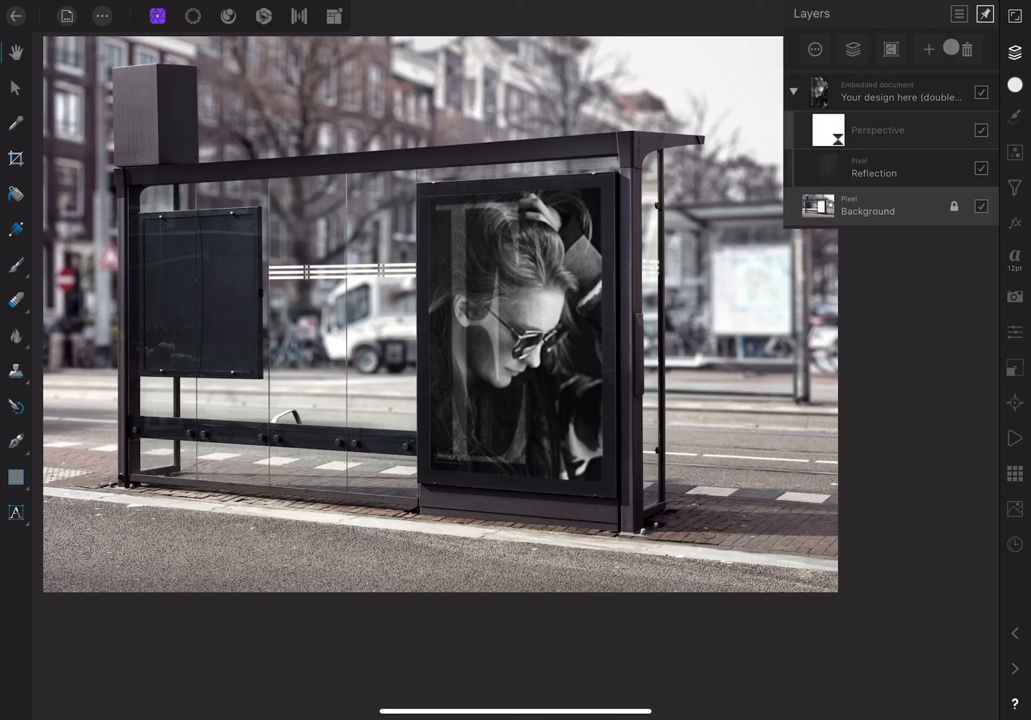
{"action": "left_click", "coordinate": [958, 14]}
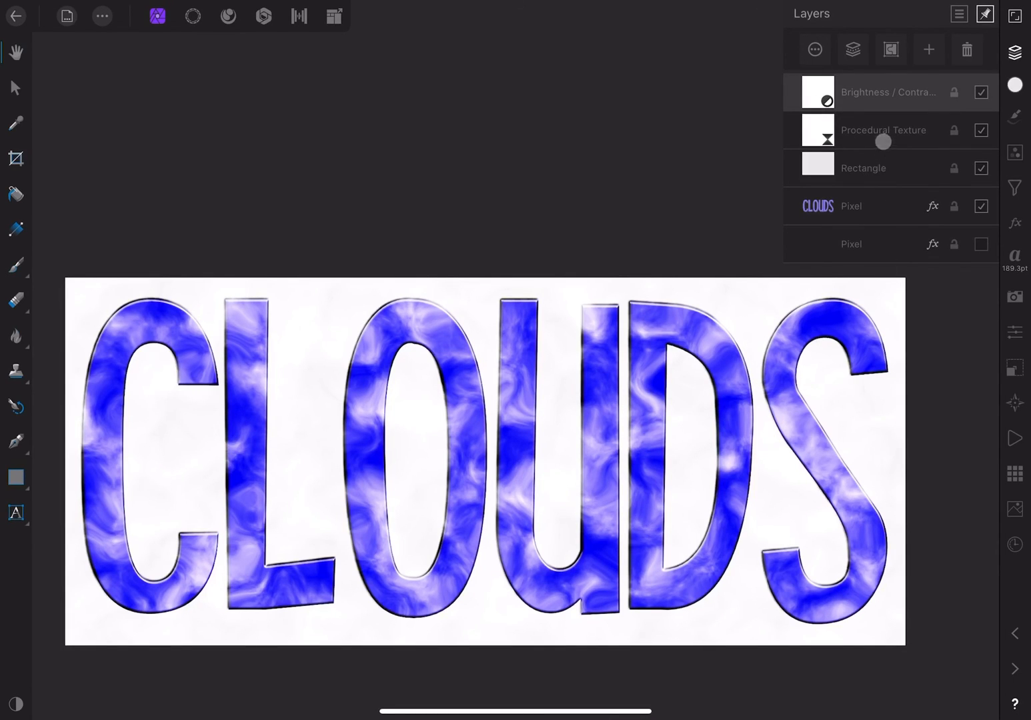
Select the Procedural Texture layer in the CLOUDS document for deletion
{"action": "left_click", "coordinate": [884, 130]}
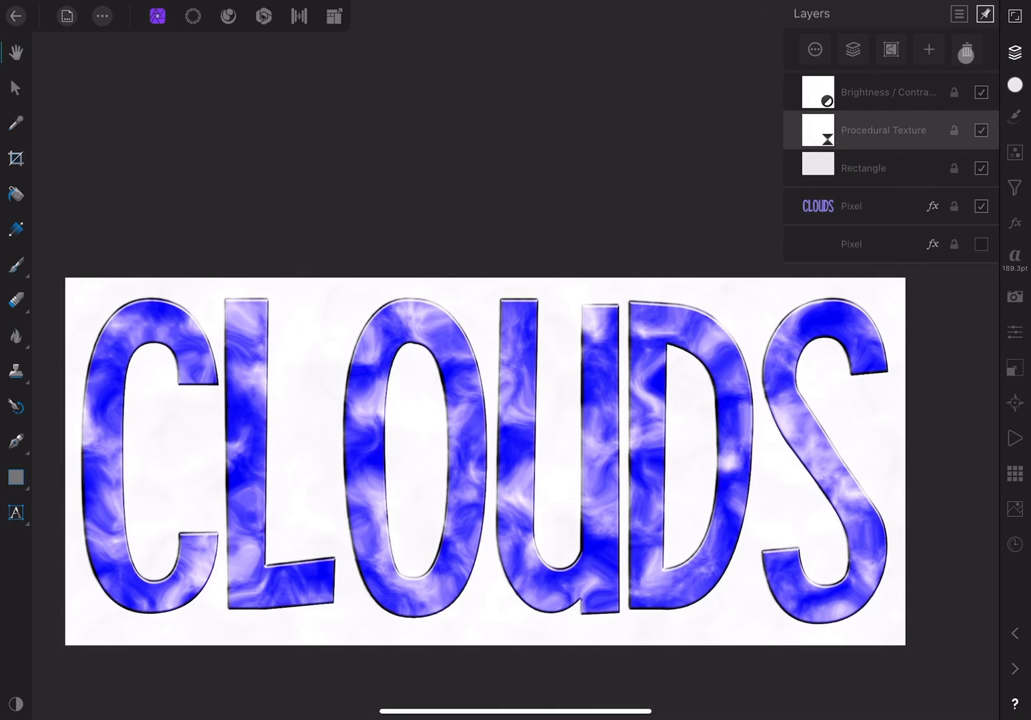